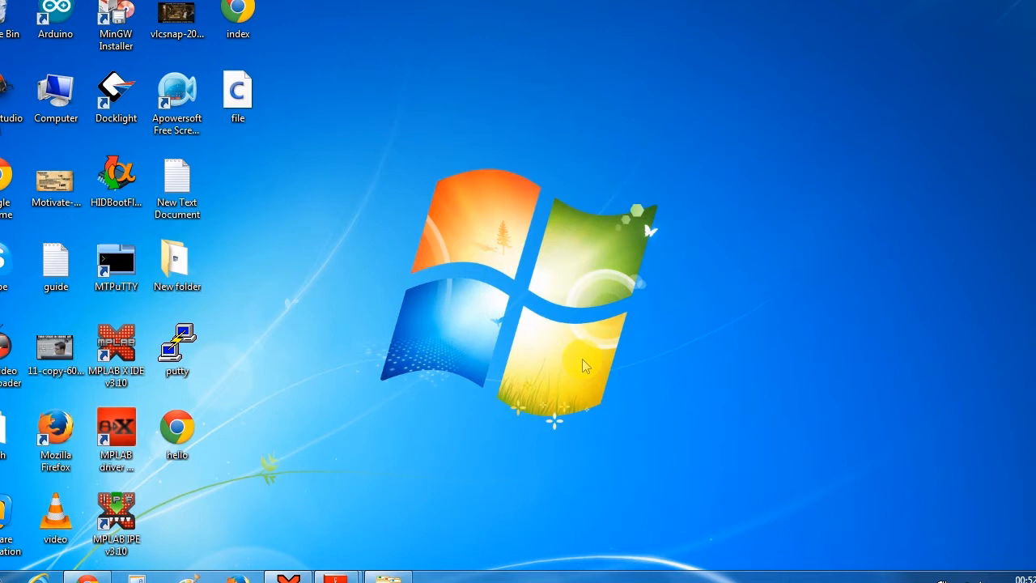
mouse_move(331, 448)
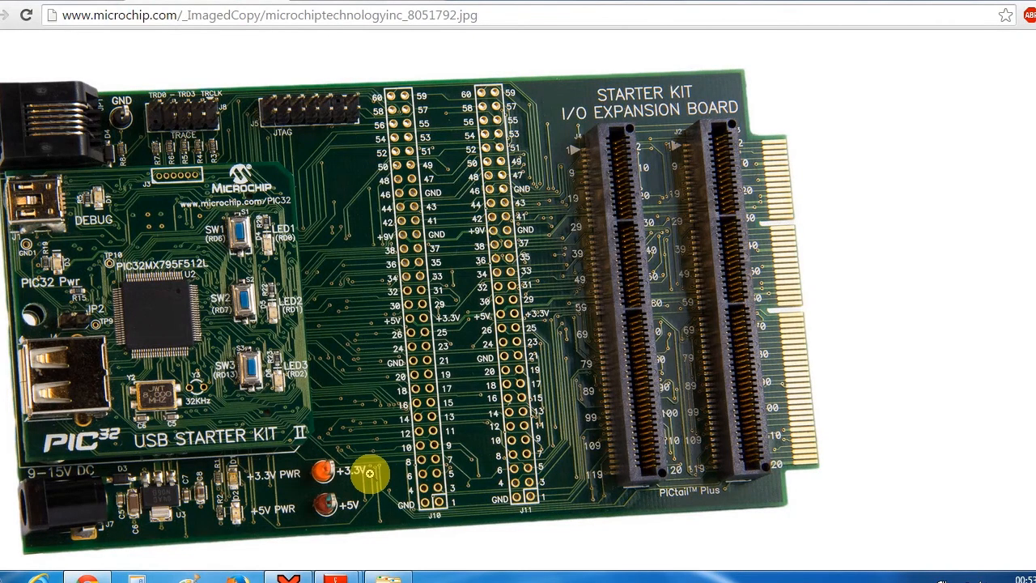
- Open the Starter Kit I/O Expansion Board schematic sheet from the board photo
left_click(368, 473)
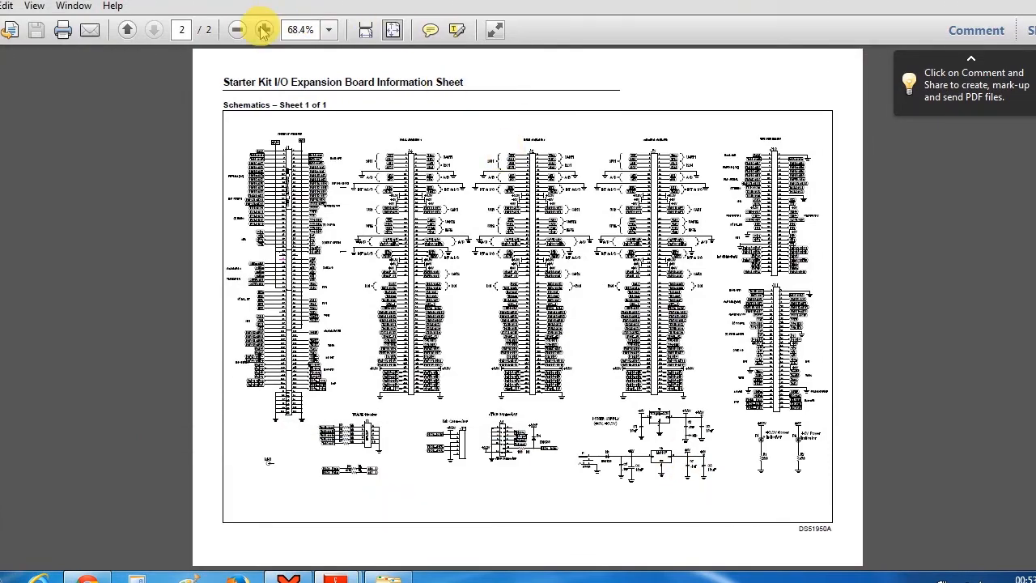
- Zoom the schematic to 300% and scroll to J11's U1RX/U1TX and U2RX/U2TX pins
left_click(262, 30)
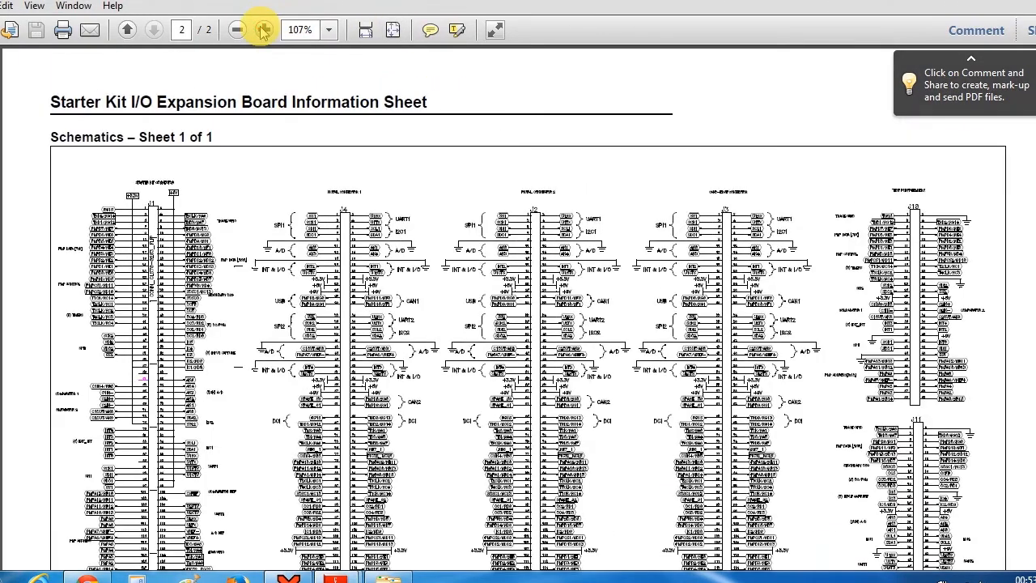
left_click(264, 29)
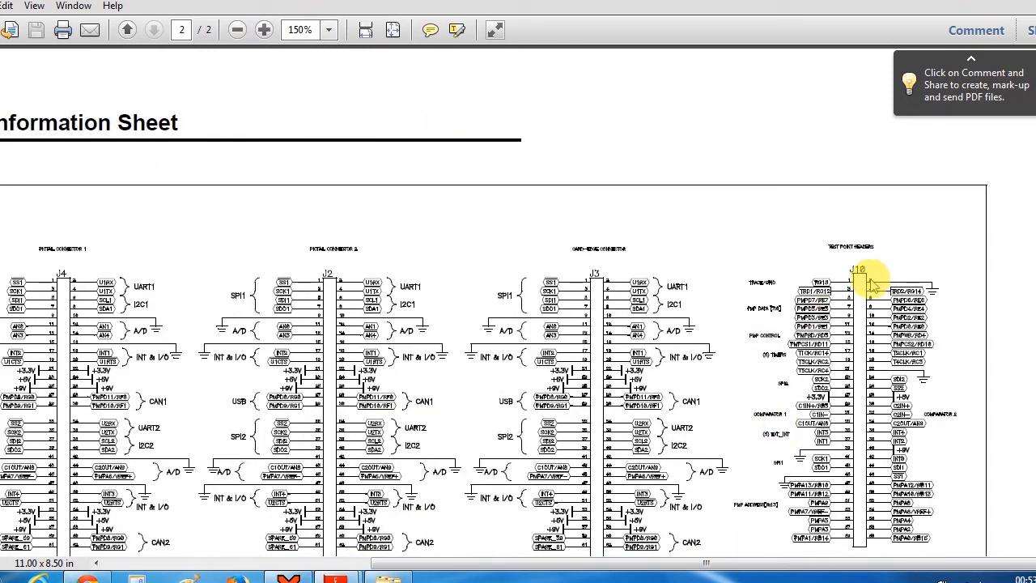
scroll("down", 3)
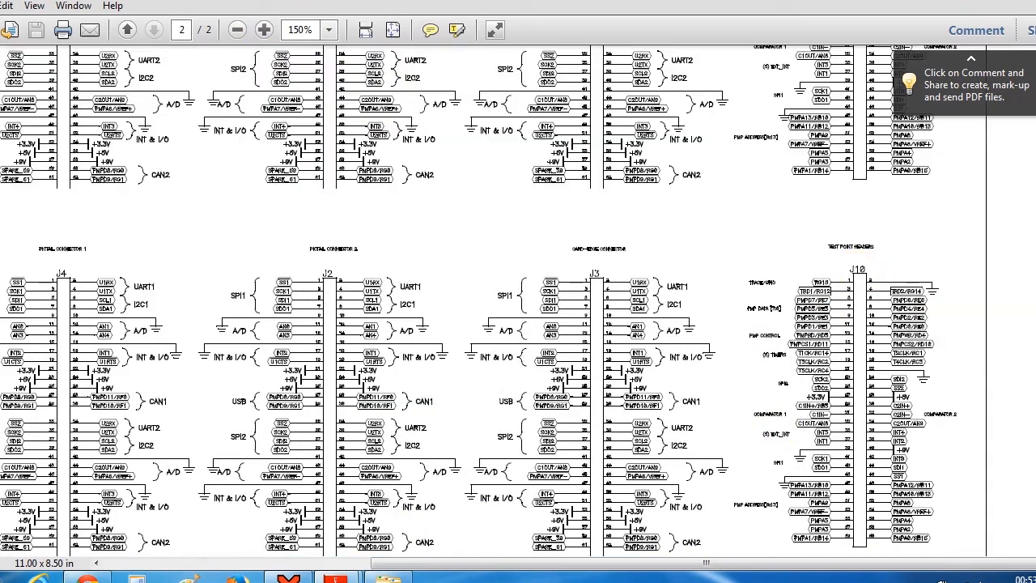
scroll("down", 3)
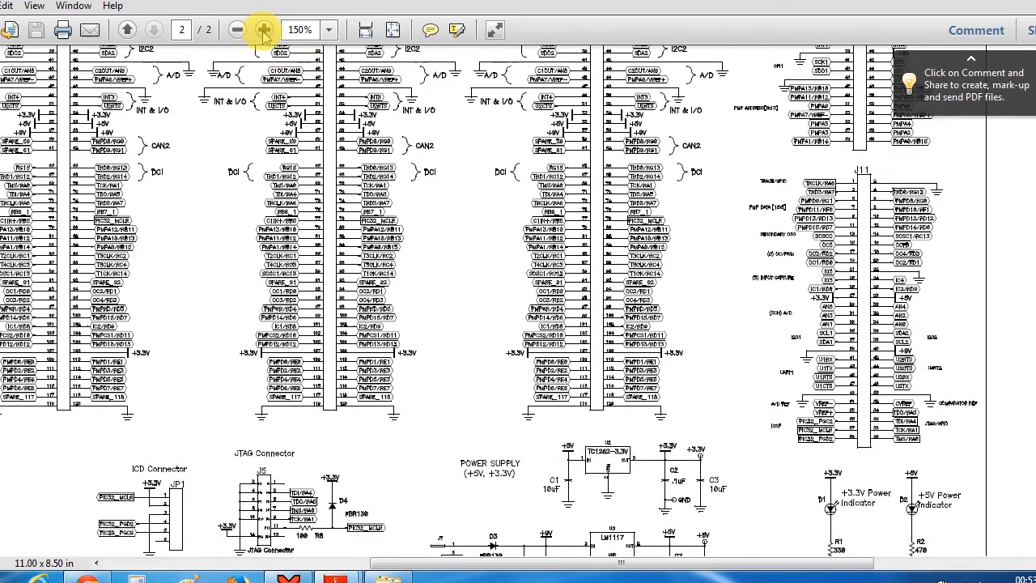
left_click(264, 30)
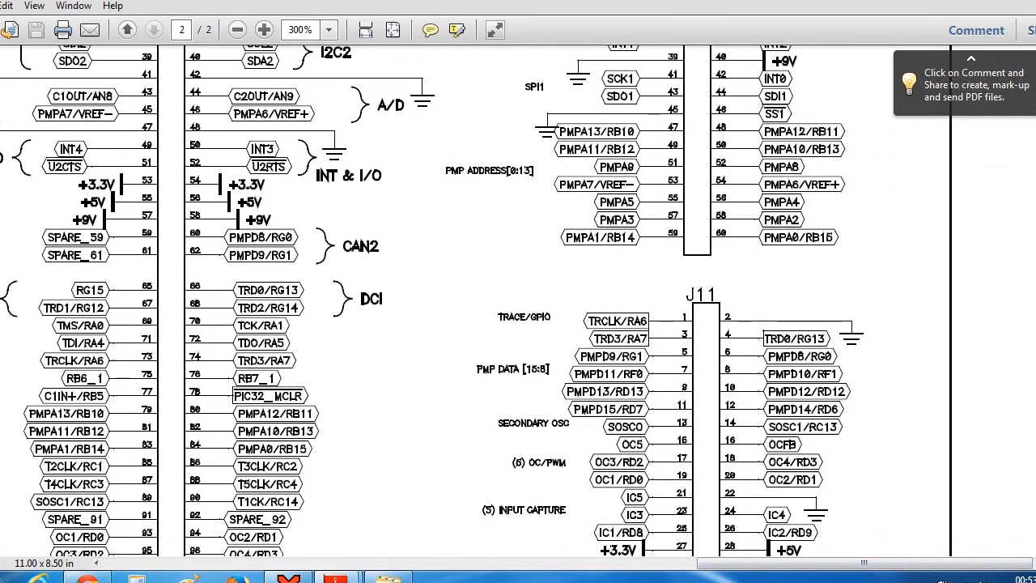
scroll("down", 3)
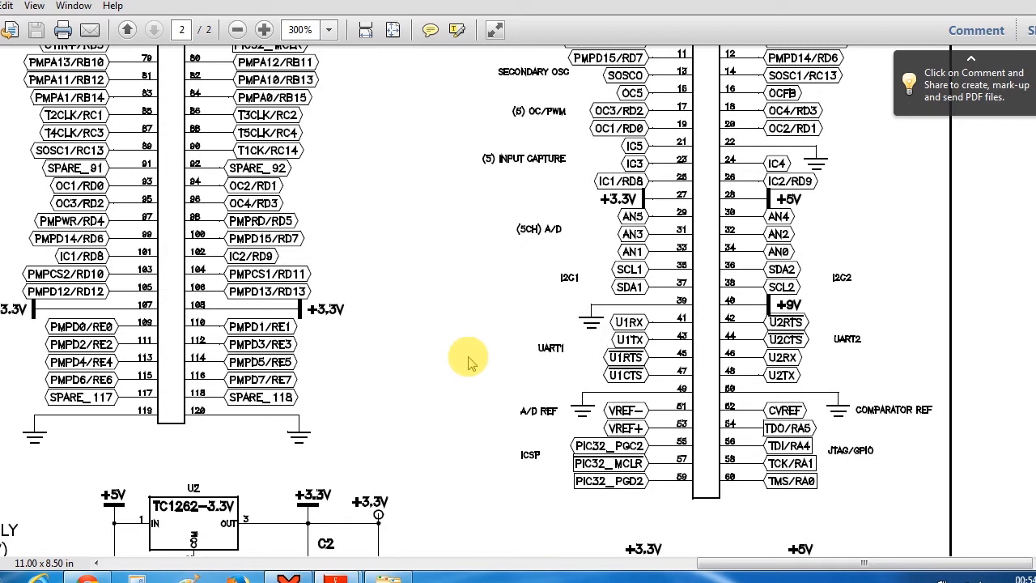
mouse_move(401, 510)
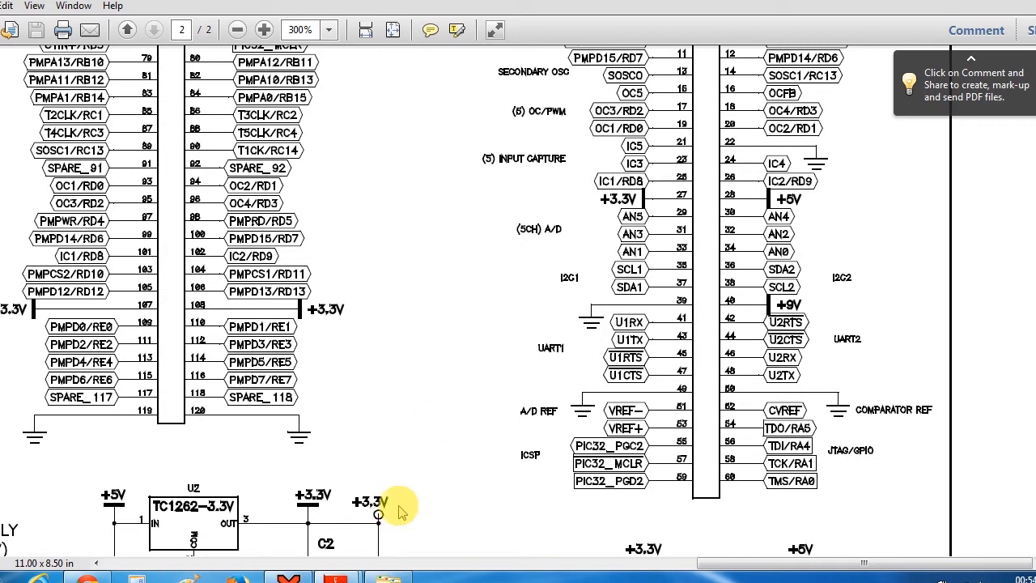
mouse_move(336, 575)
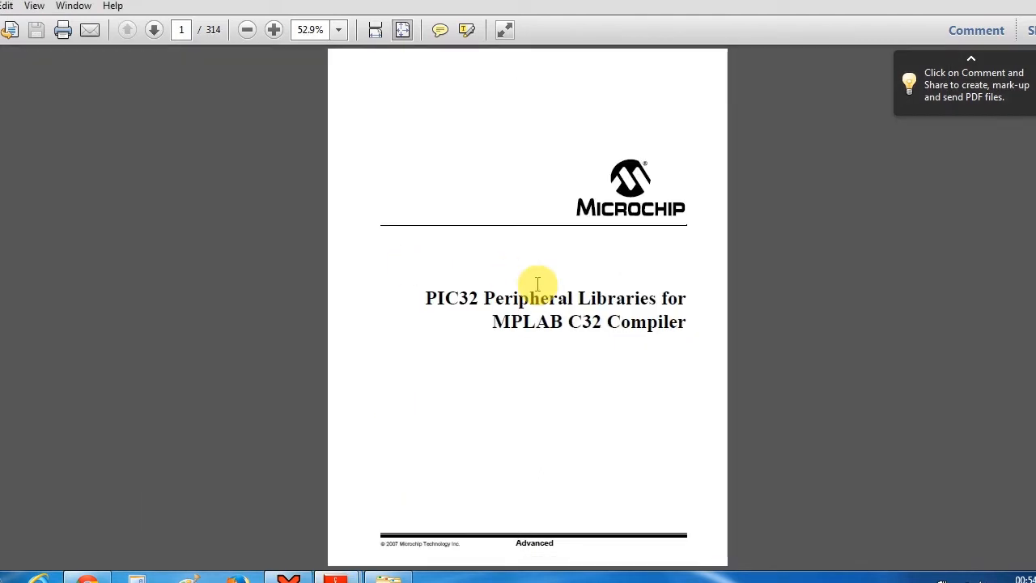
mouse_move(1020, 554)
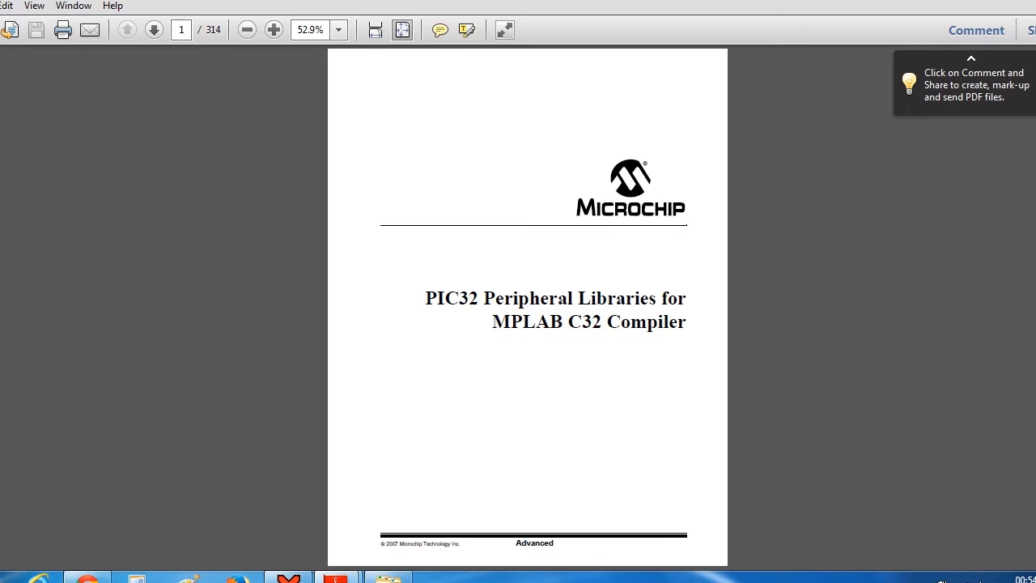
- Go to page 3's table of contents at 100% and jump to UART Functions
left_click(153, 30)
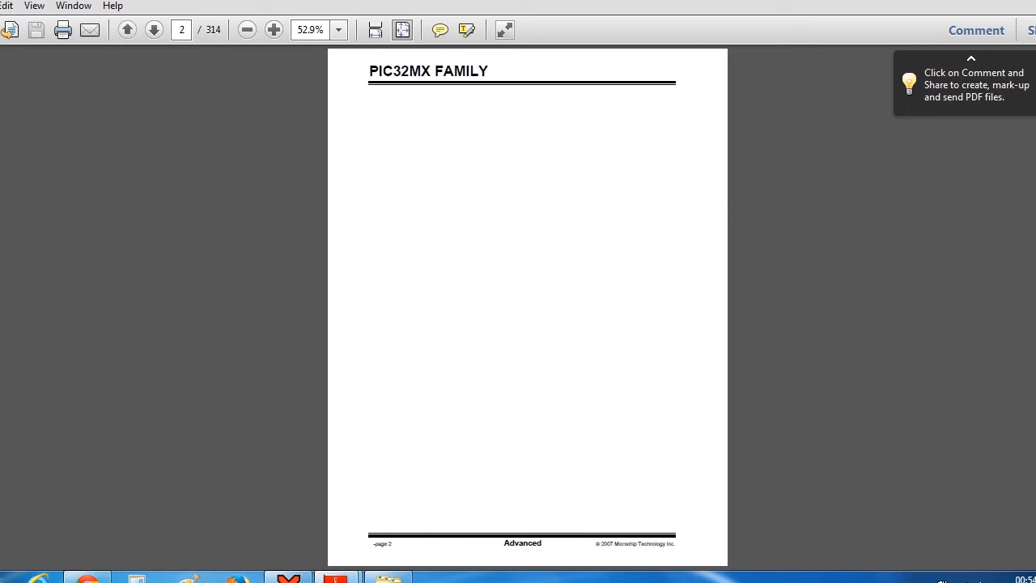
left_click(153, 30)
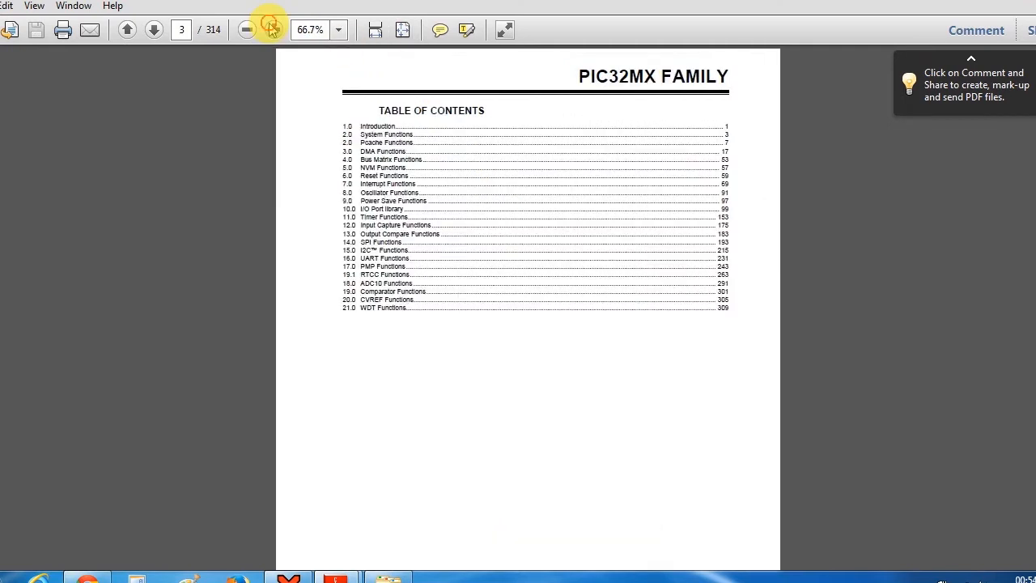
left_click(274, 30)
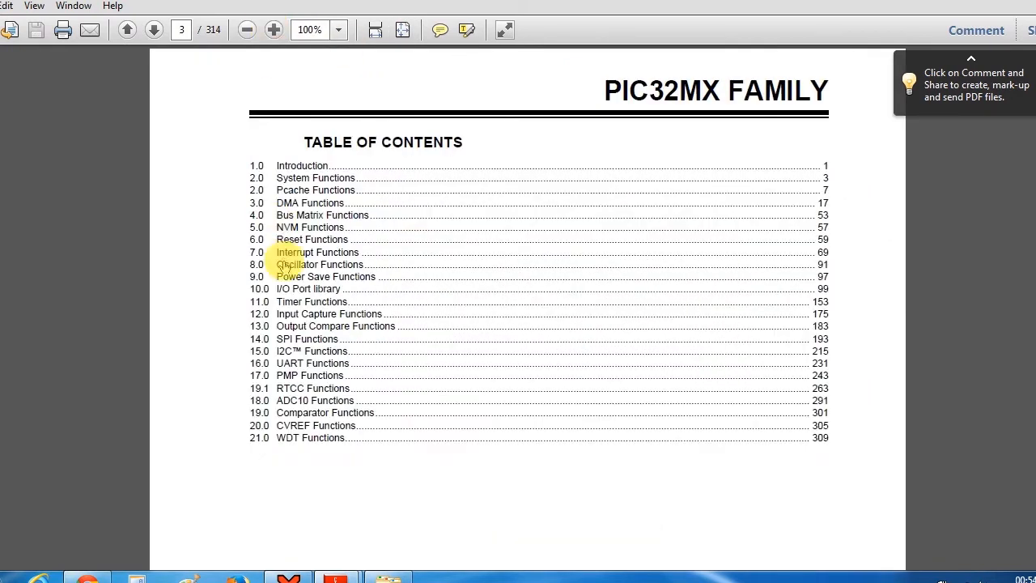
left_click(312, 363)
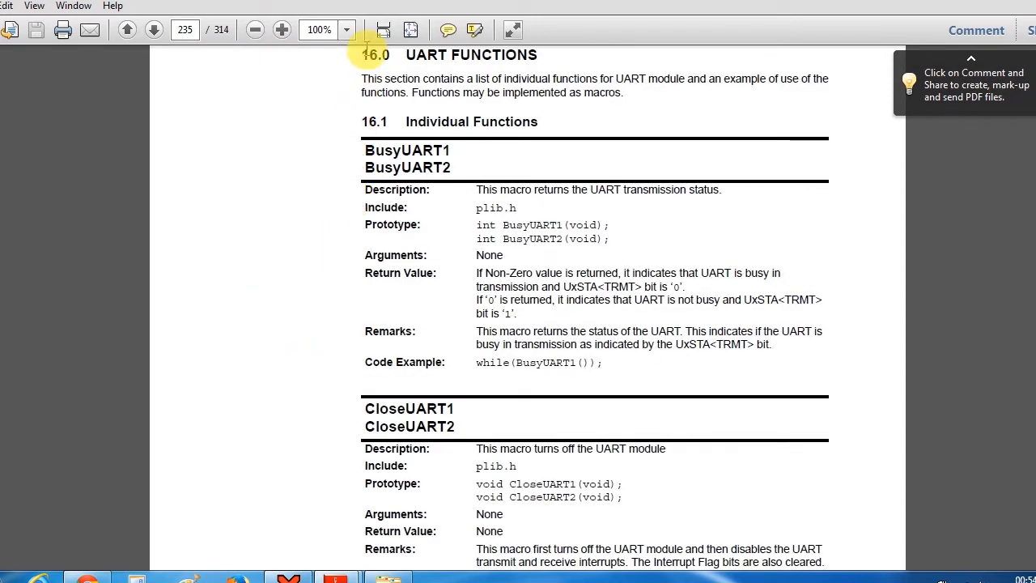
- Shrink to full-page view, select OpenUART1, and page forward toward ReadUART1/WriteUART1
left_click(254, 30)
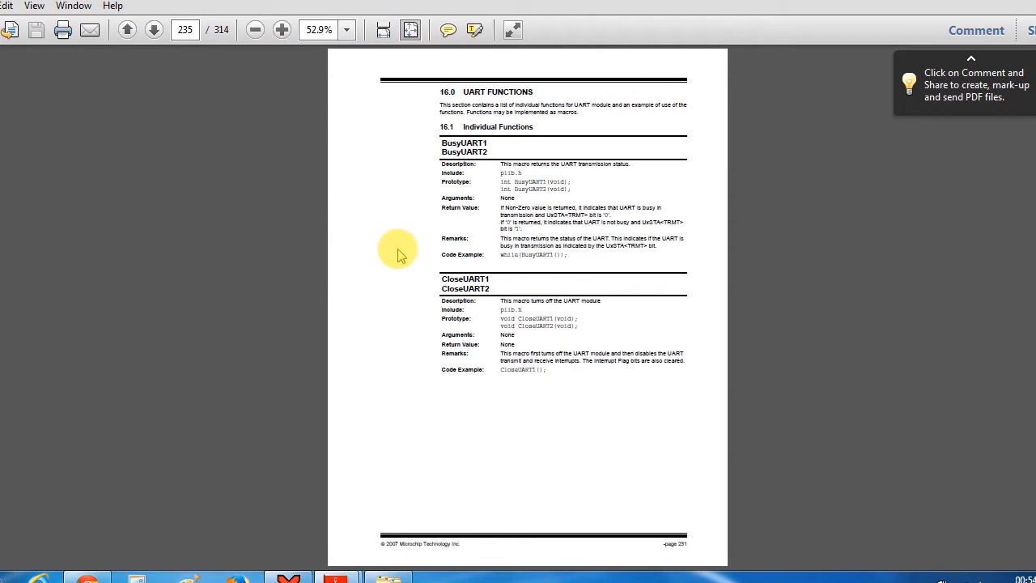
scroll("down", 3)
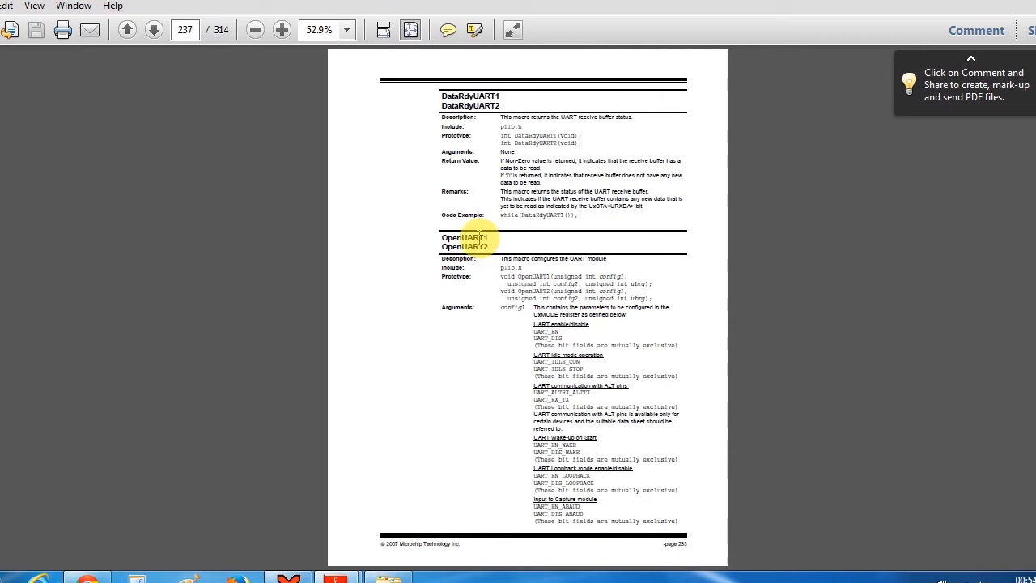
double_click(466, 237)
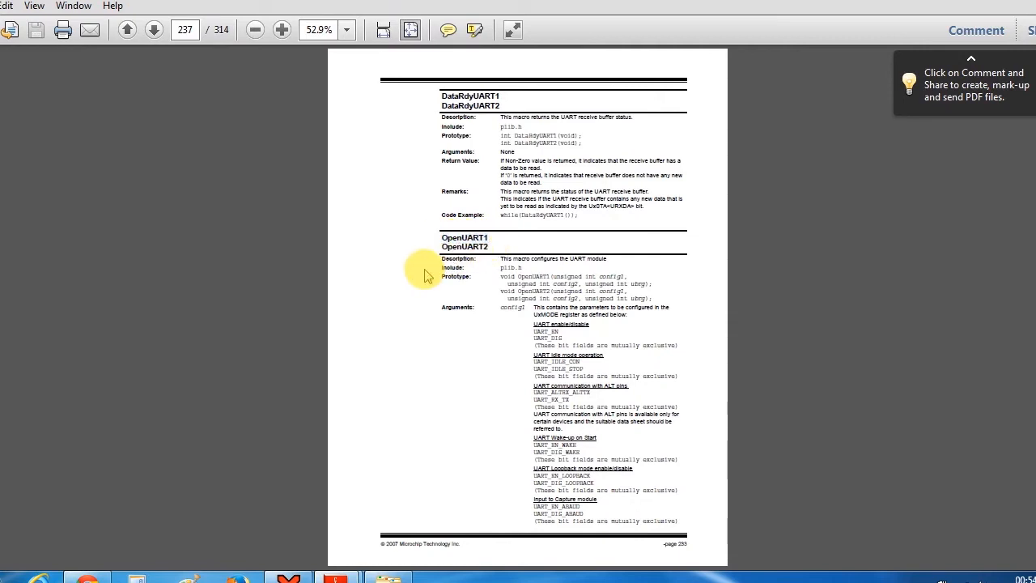
mouse_move(426, 279)
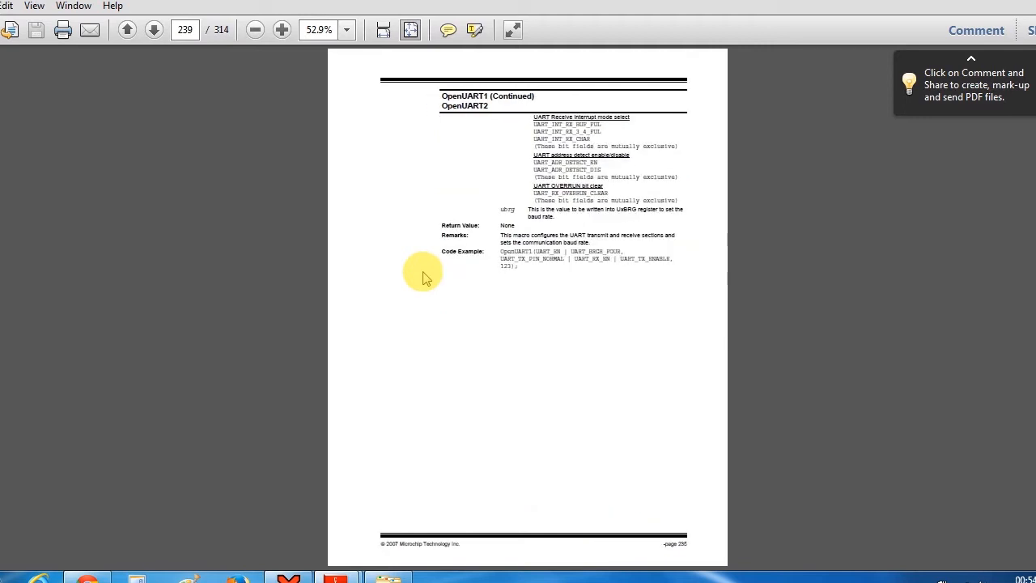
left_click(153, 30)
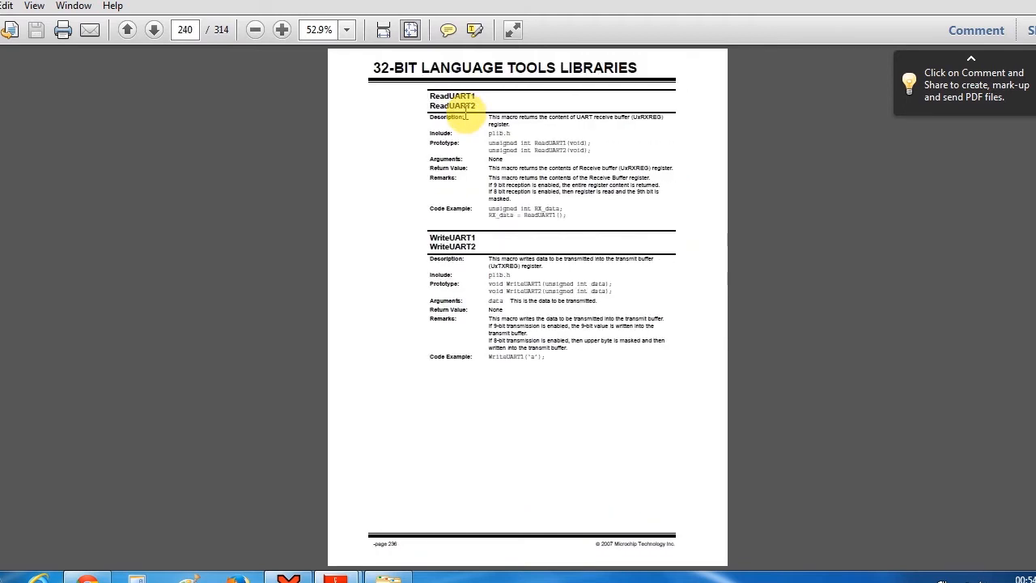
left_click(153, 30)
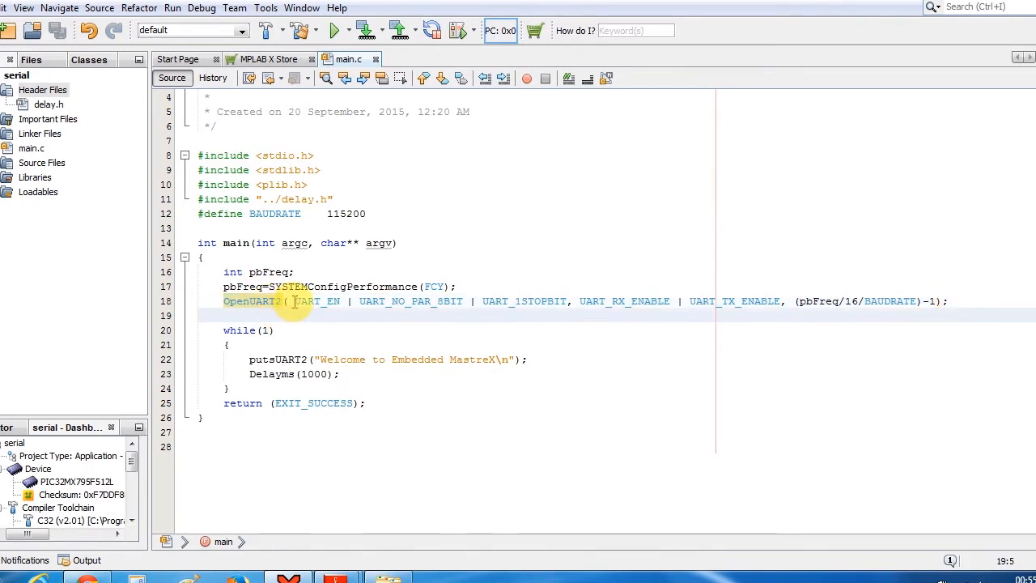
double_click(319, 301)
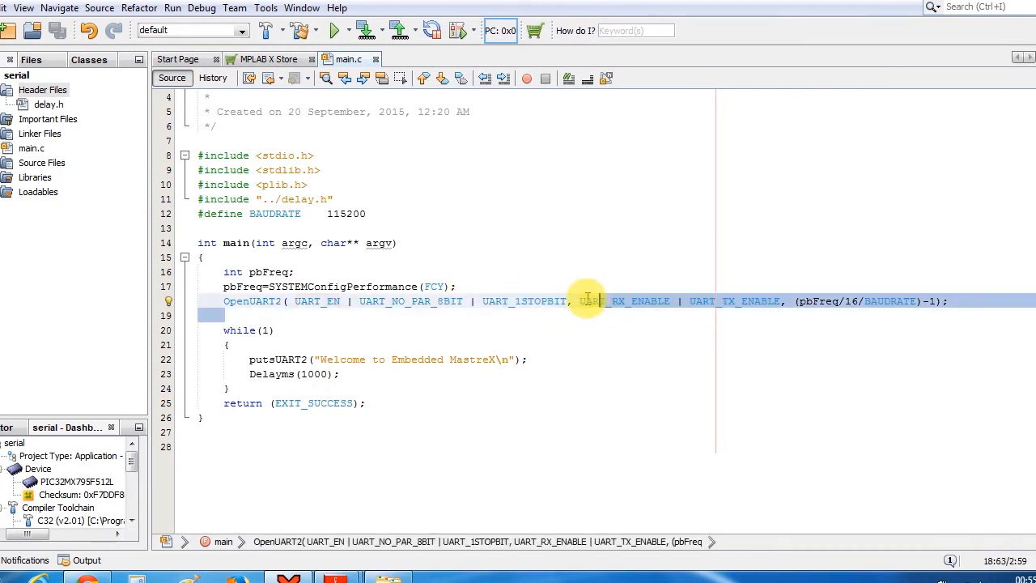
double_click(625, 300)
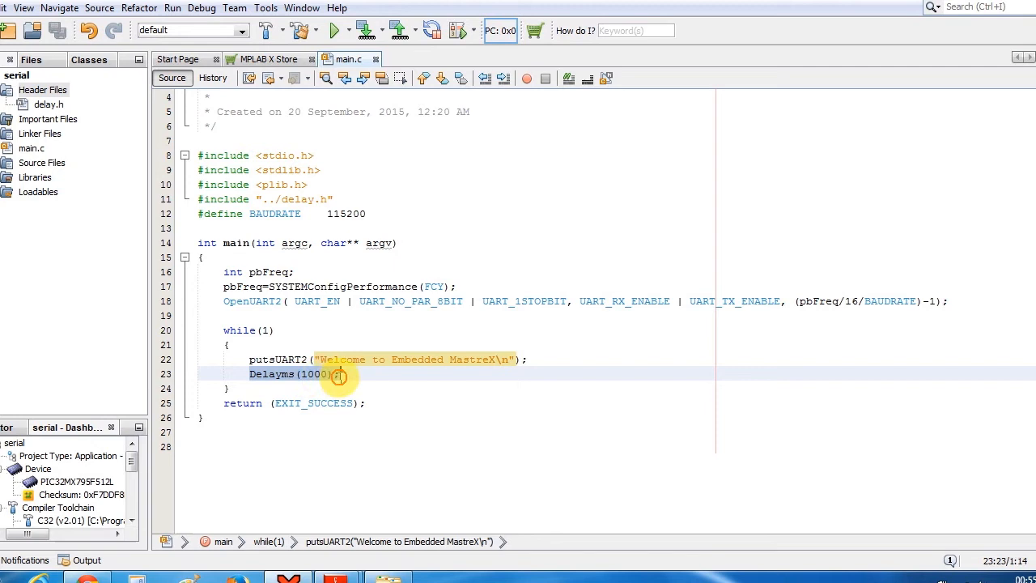
left_click(340, 374)
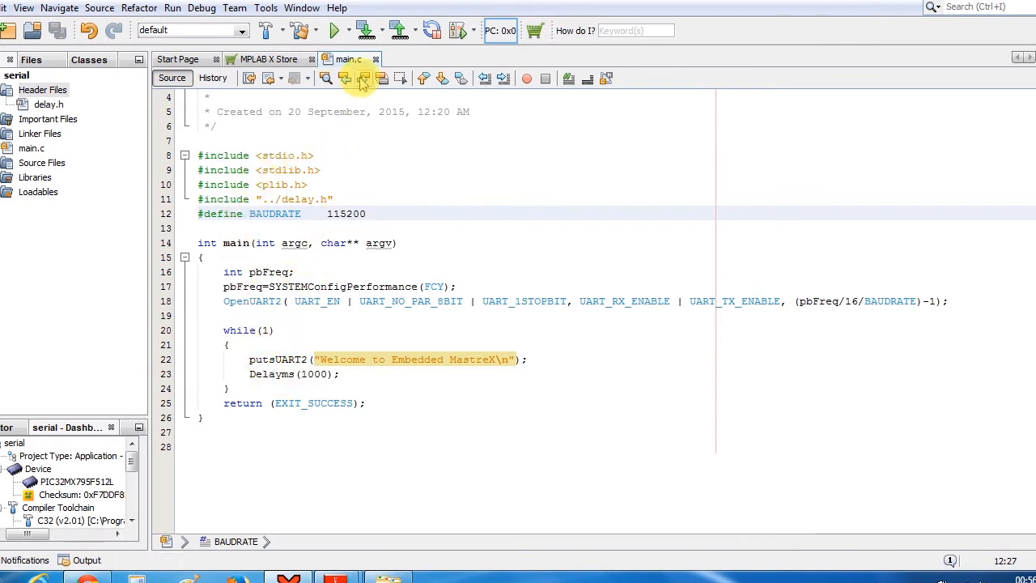
mouse_move(365, 30)
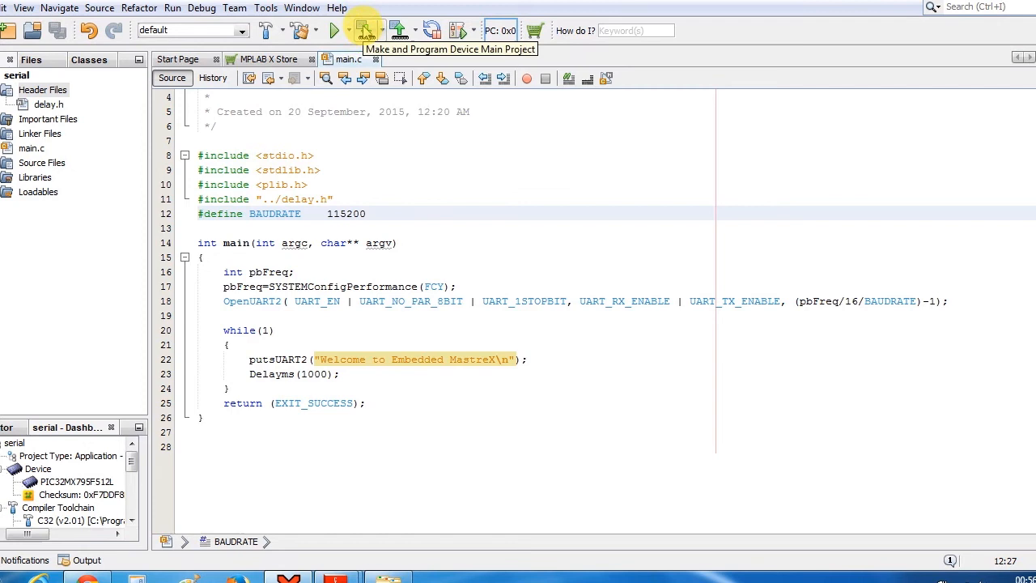
- Make and program the serial project onto the PIC32 until programming completes
left_click(366, 30)
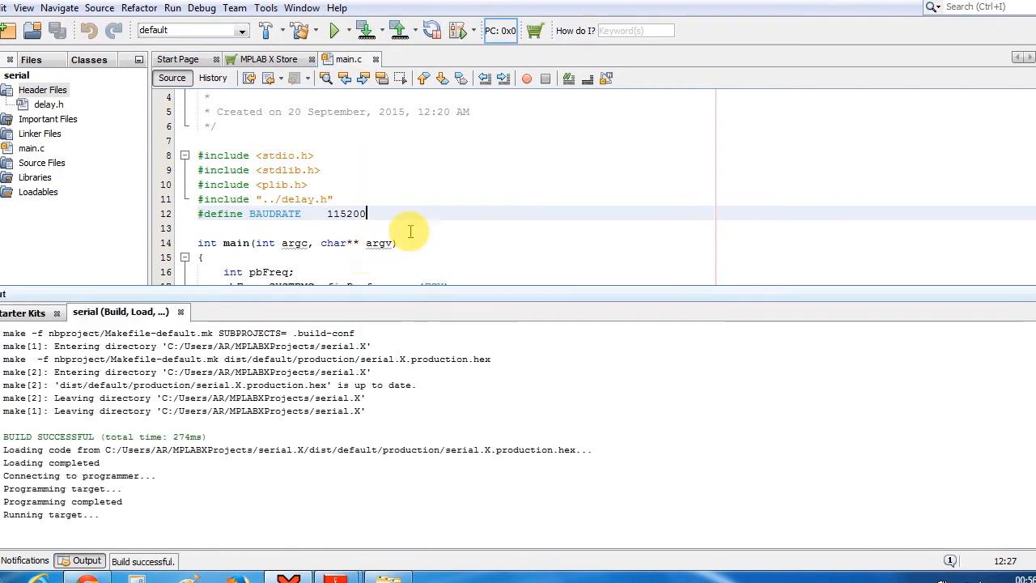
mouse_move(472, 200)
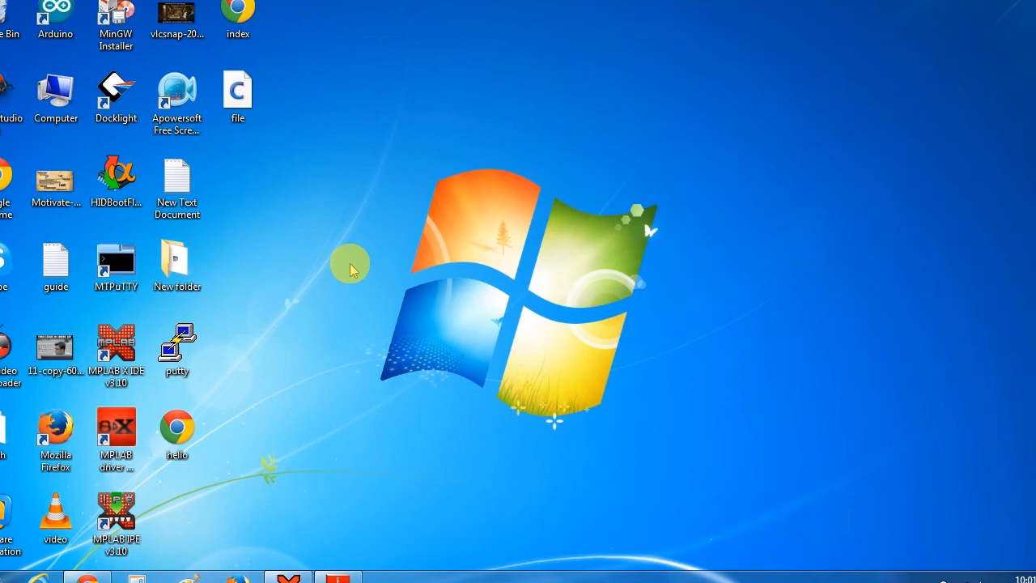
- Confirm in Device Manager that the Prolific USB-to-Serial port is COM7, then close it
double_click(56, 95)
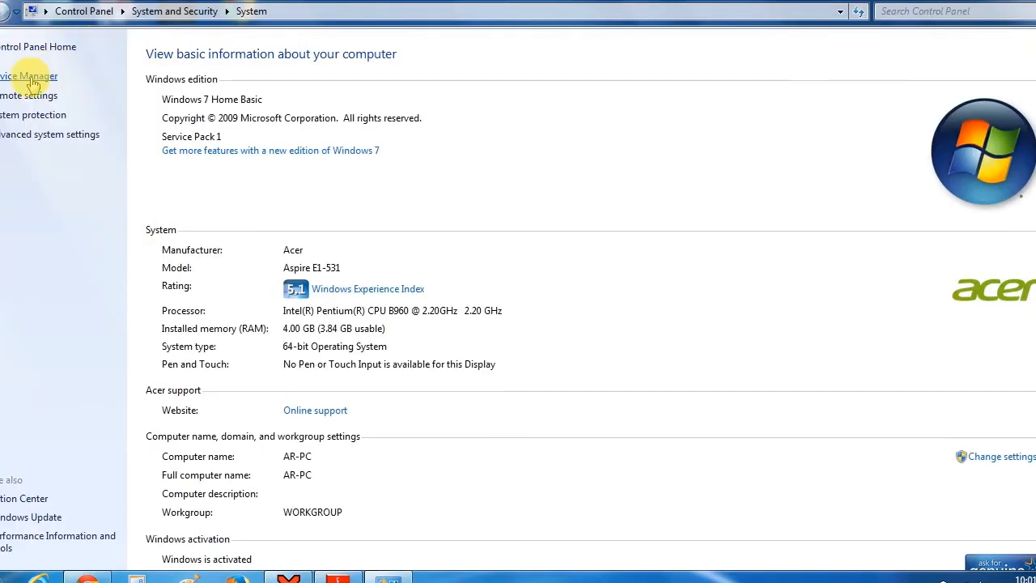
left_click(28, 75)
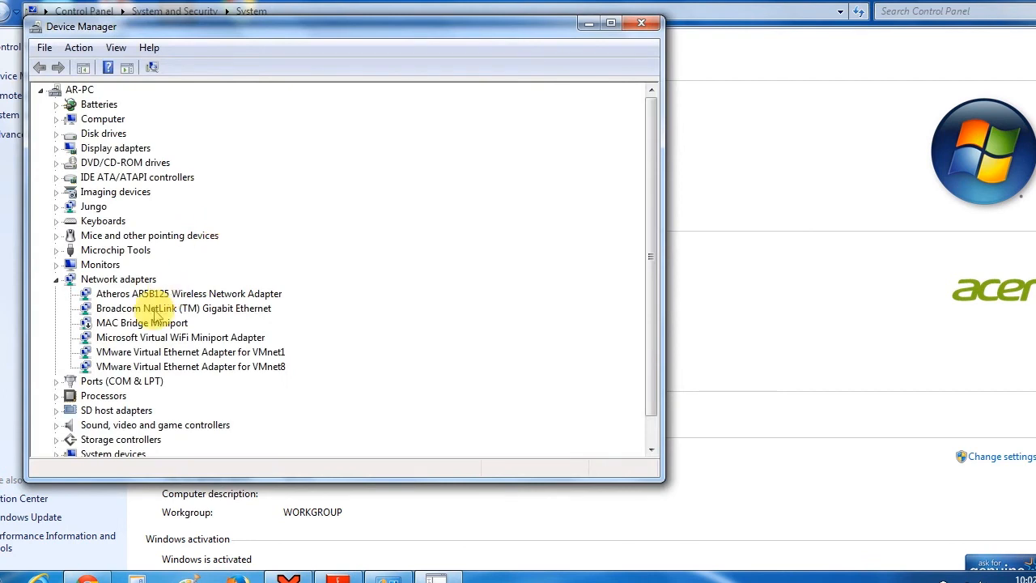
left_click(56, 381)
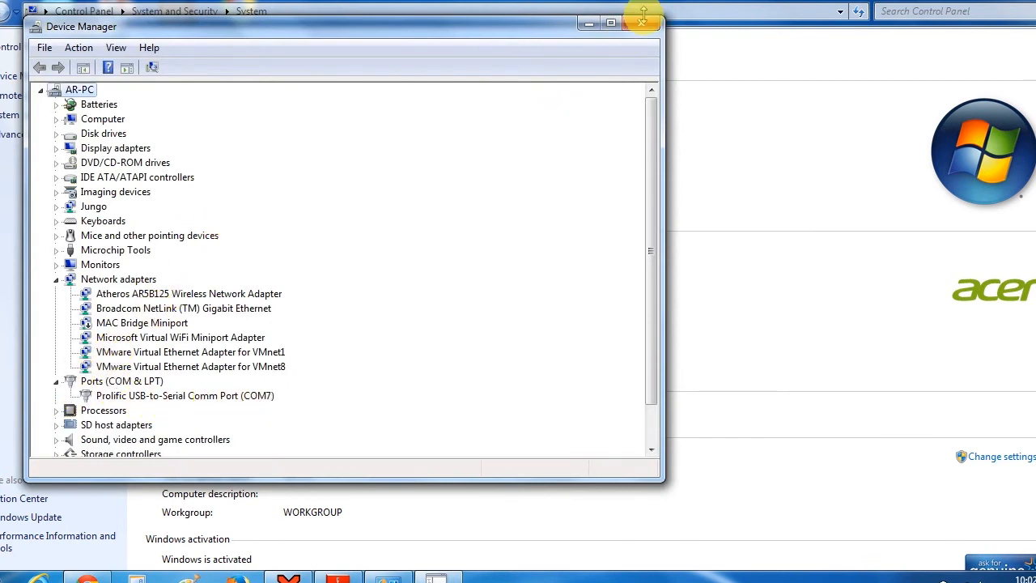
left_click(643, 22)
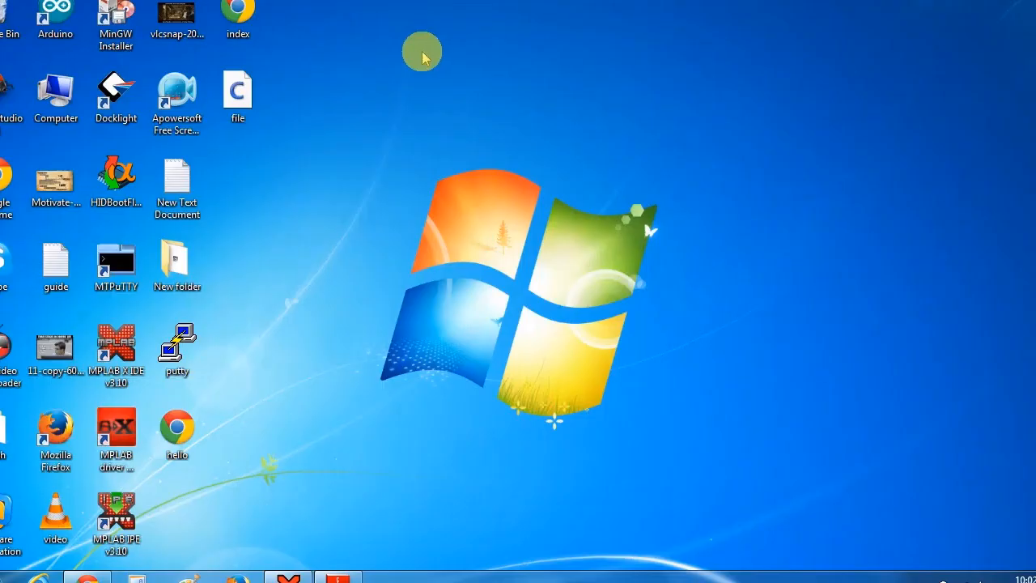
- Launch Docklight and dismiss the license registration notice
left_click(116, 97)
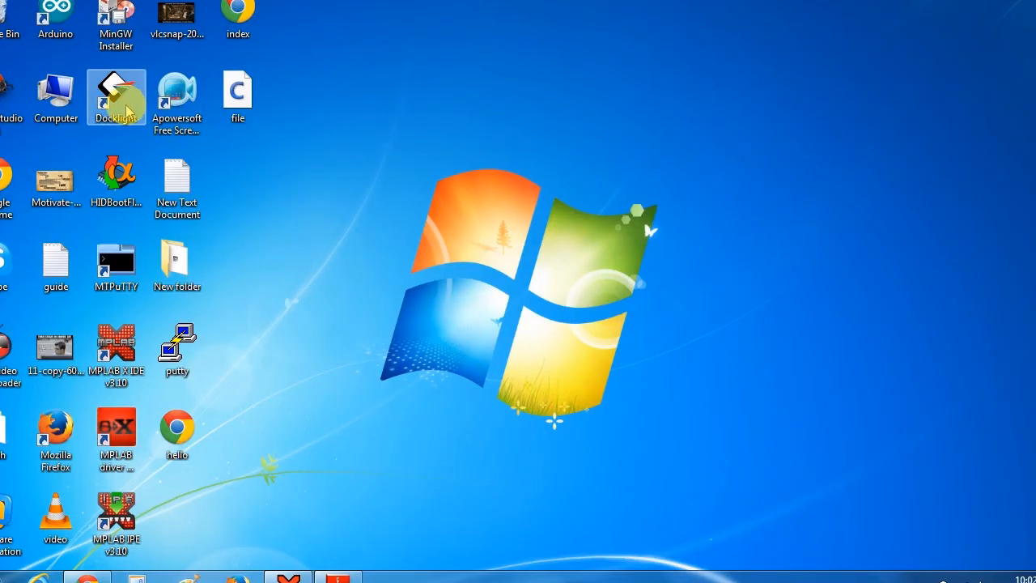
double_click(116, 92)
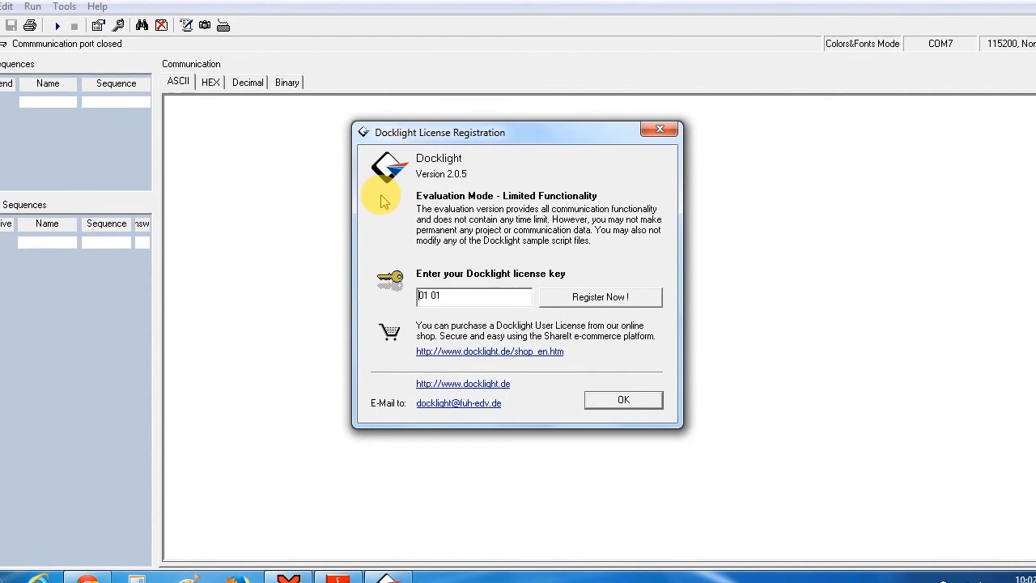
left_click(623, 399)
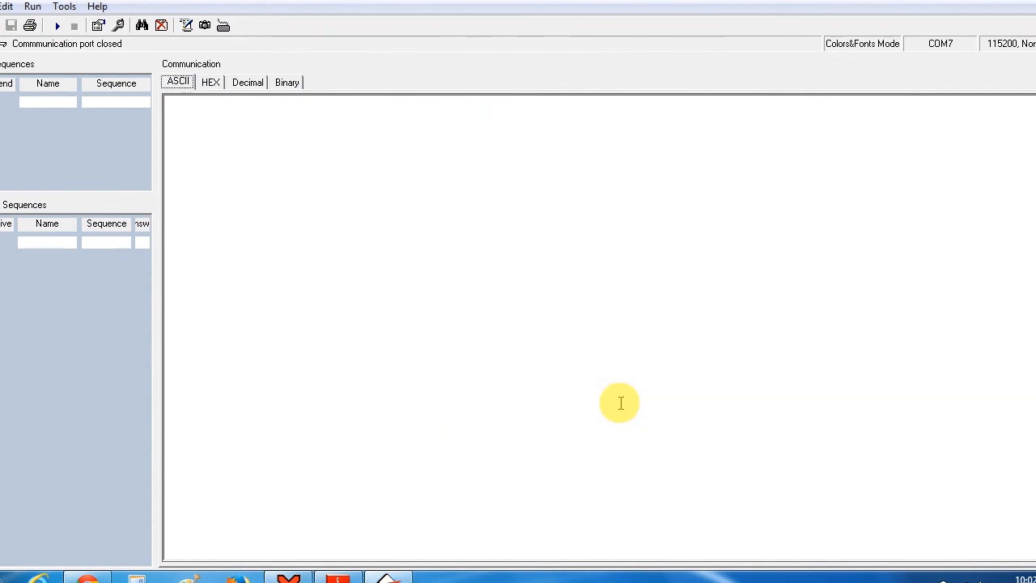
mouse_move(375, 238)
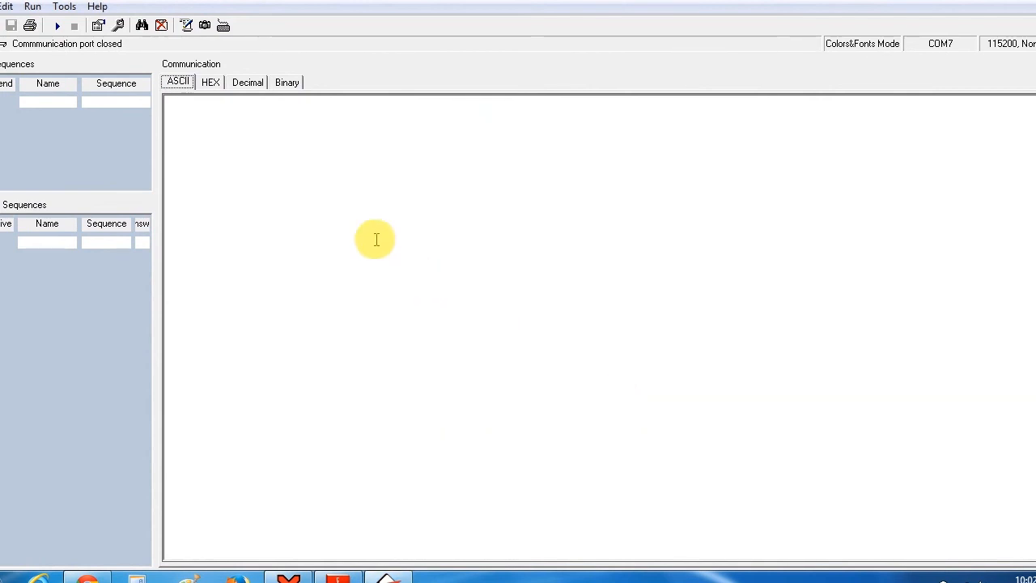
- Accept COM7 at 115200 baud in Project Settings and start communication
left_click(64, 6)
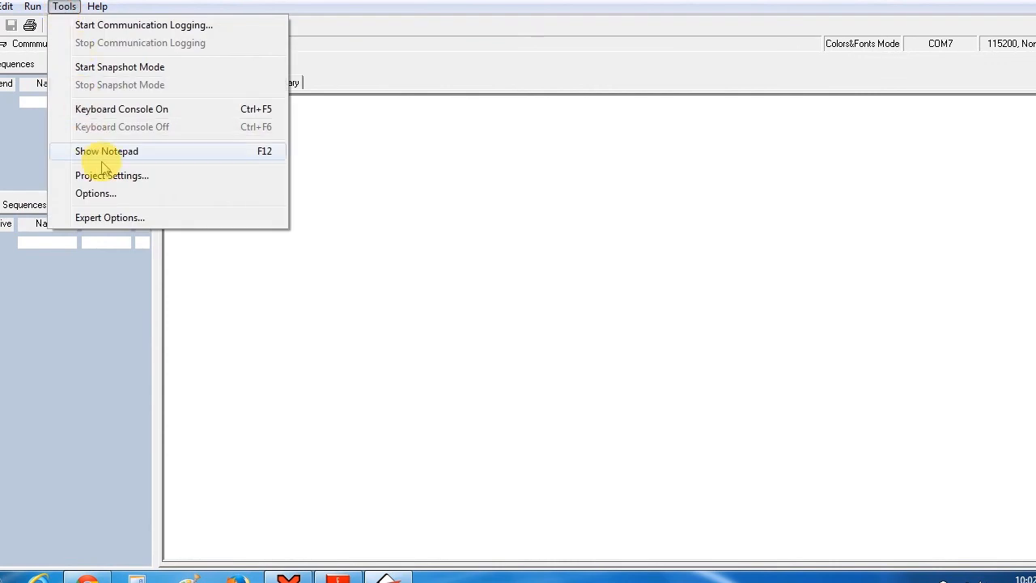
left_click(112, 175)
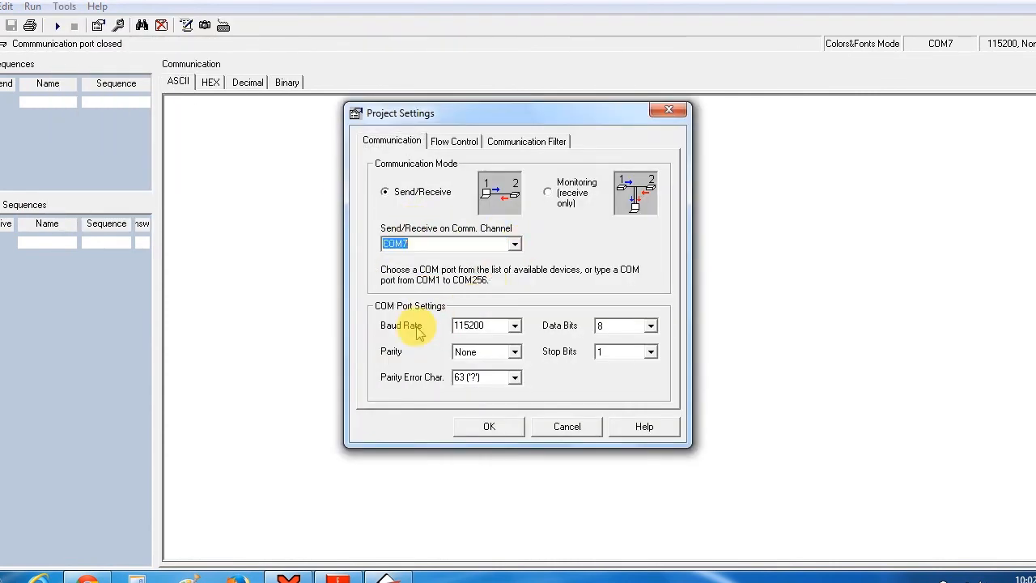
left_click(515, 325)
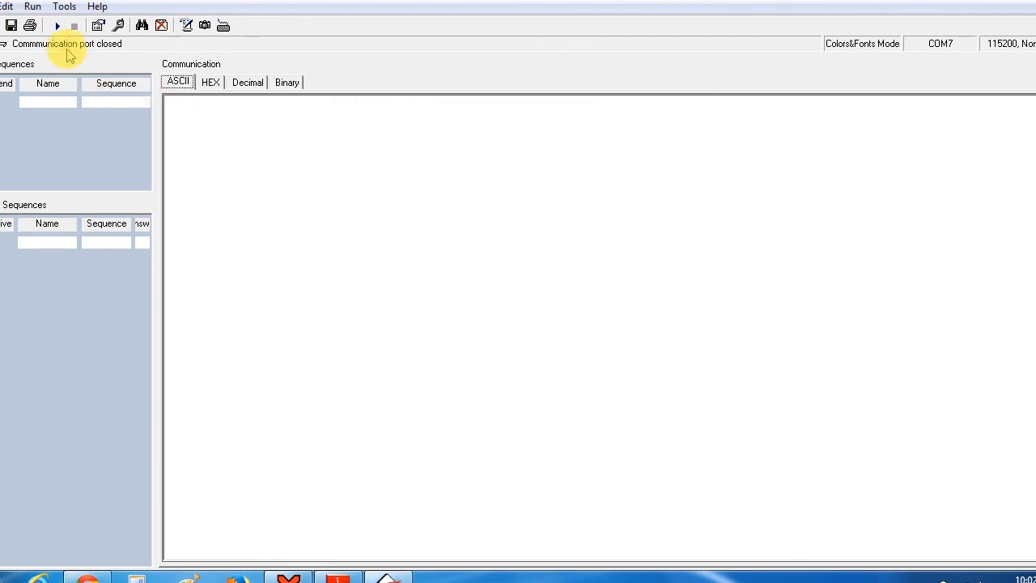
left_click(57, 25)
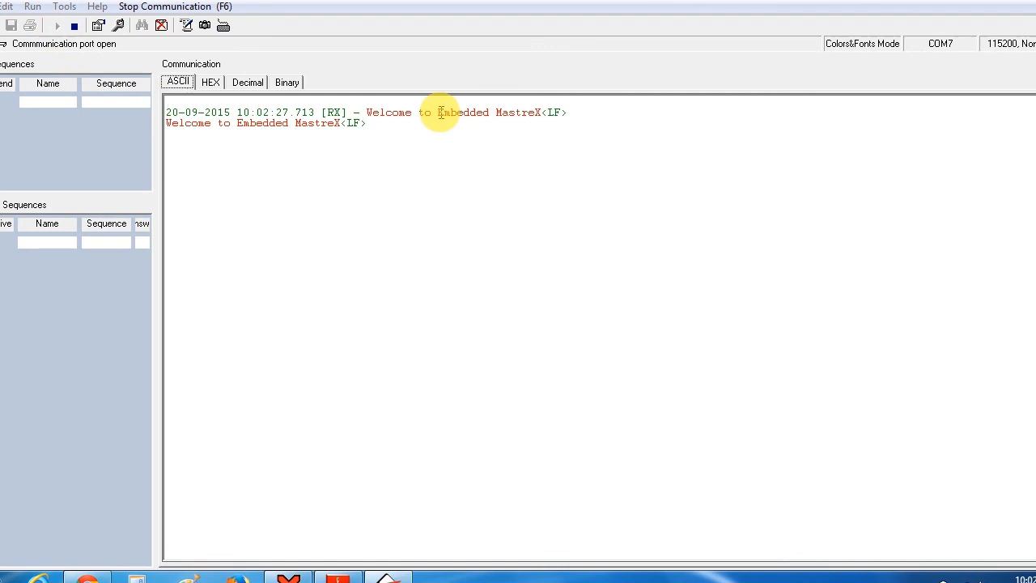